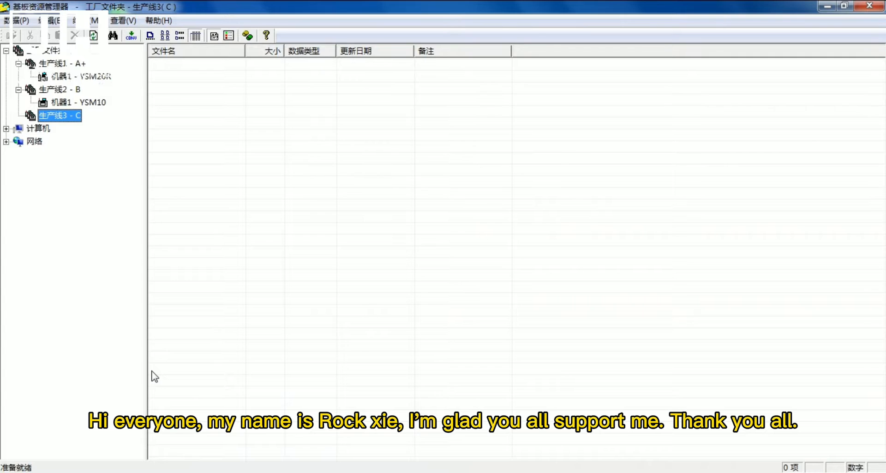
# Open the program options and close them without saving changes
pyautogui.click(52, 20)
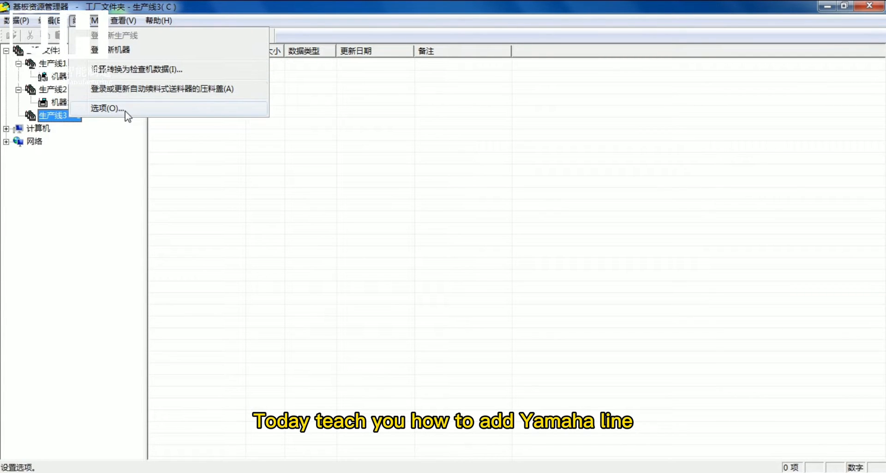
pyautogui.click(105, 108)
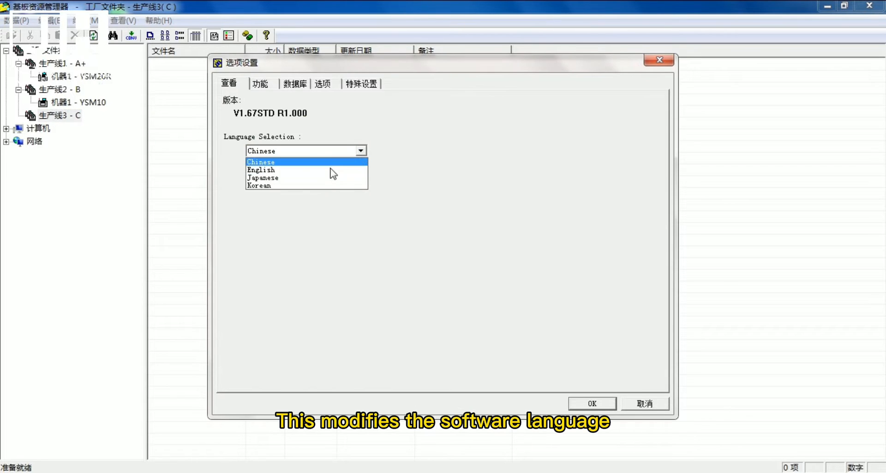
pyautogui.moveTo(256, 113)
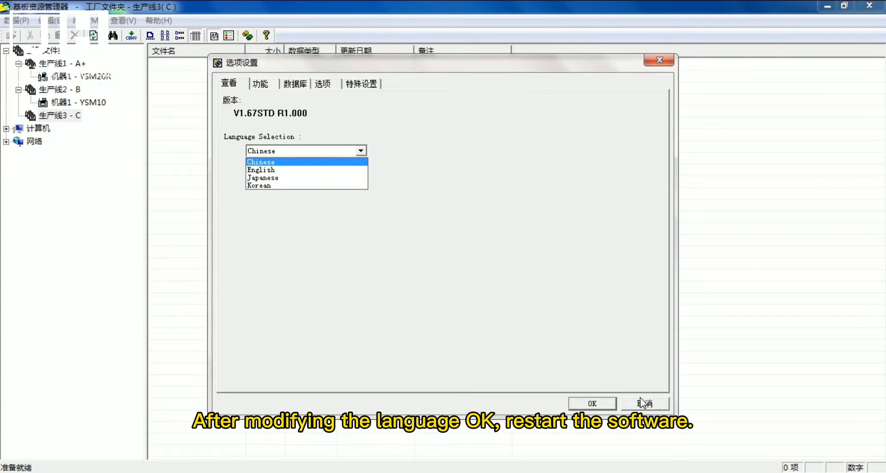
pyautogui.click(644, 404)
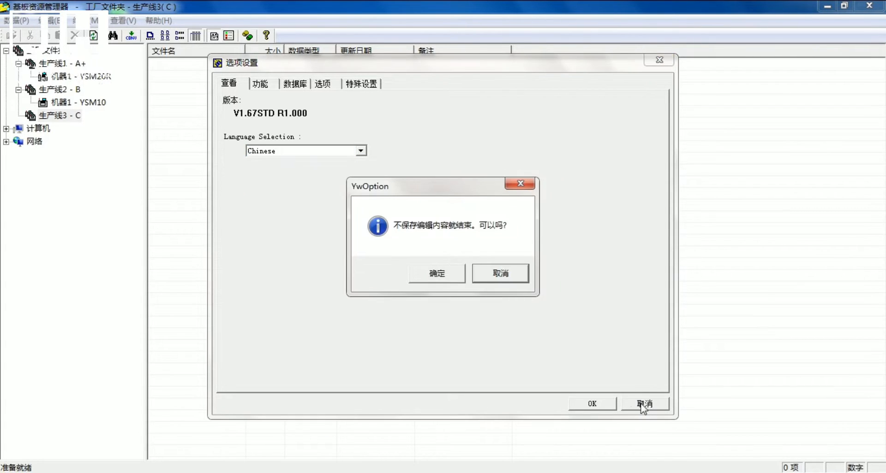
pyautogui.click(436, 272)
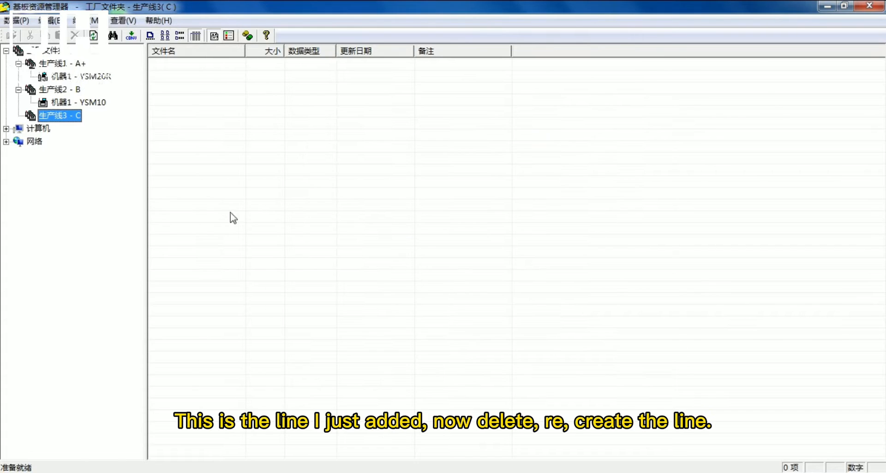
# Delete production line 3 - C and confirm the deletion
pyautogui.rightClick(60, 115)
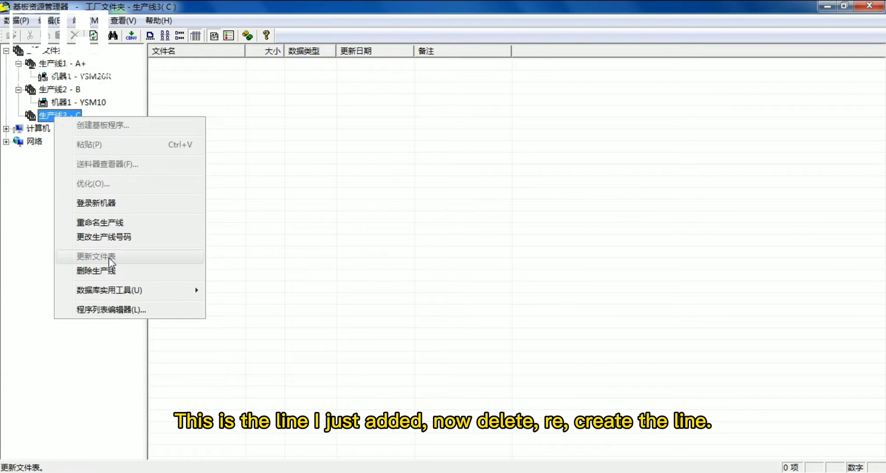
pyautogui.click(95, 270)
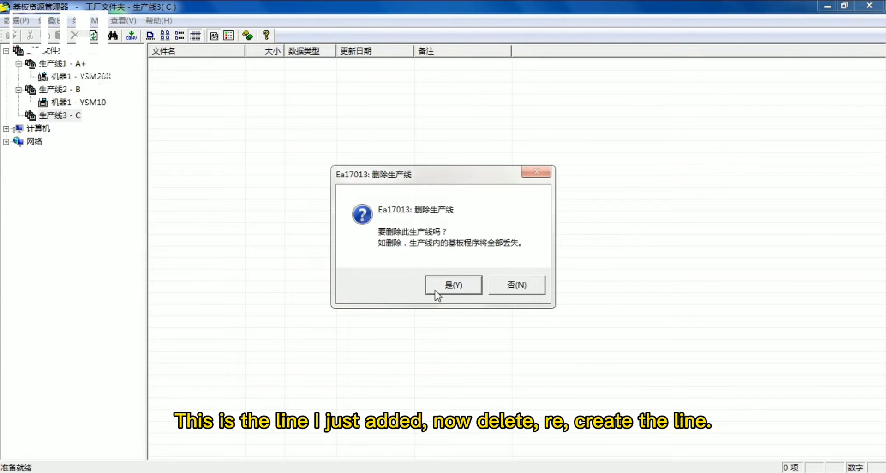
pyautogui.click(453, 284)
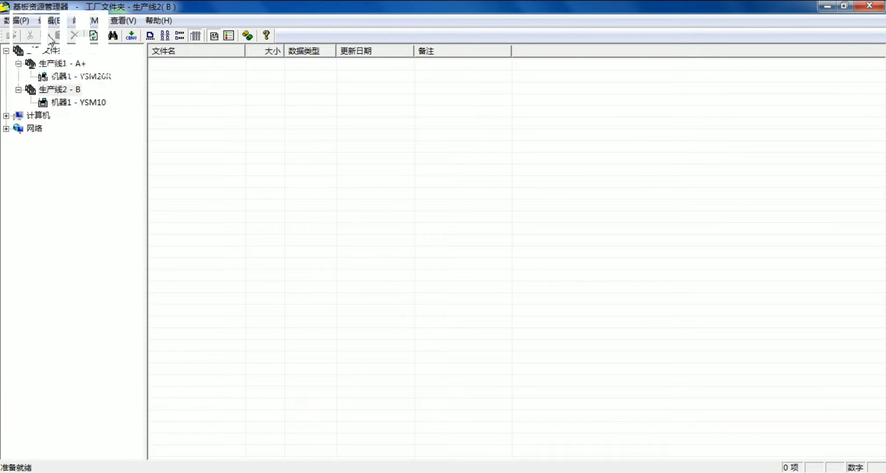
# Add a new production line 3 under the factory folder and rename it 'C'
pyautogui.click(42, 51)
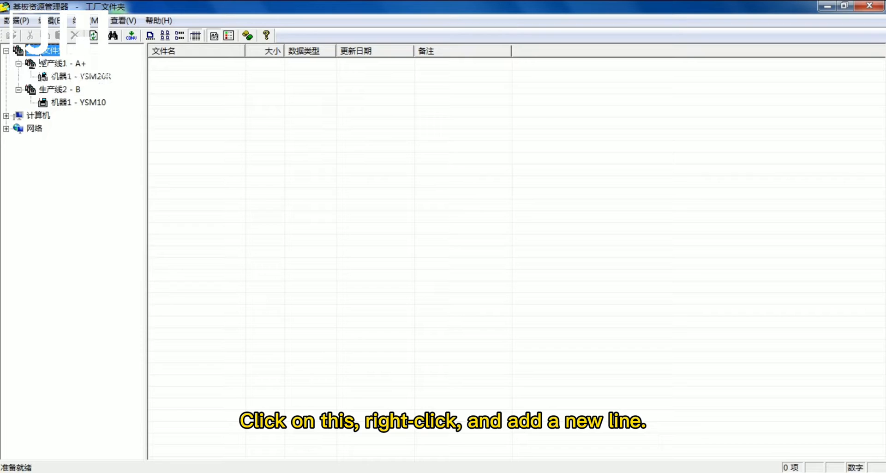
pyautogui.rightClick(48, 50)
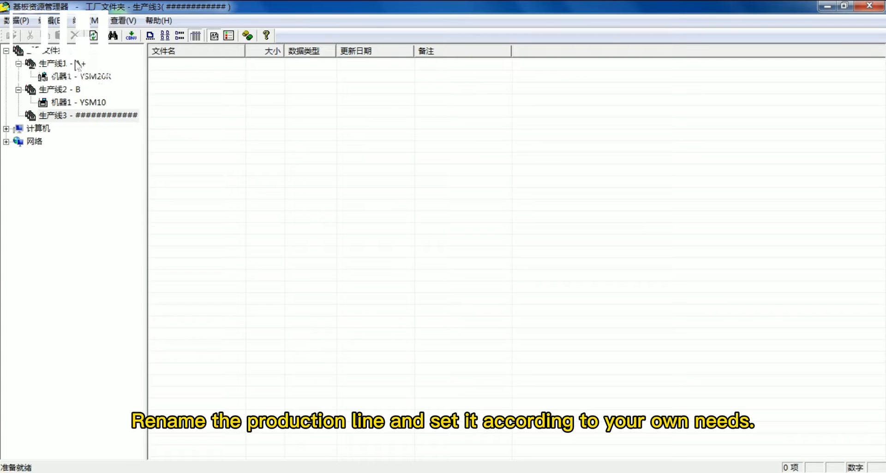
pyautogui.rightClick(73, 115)
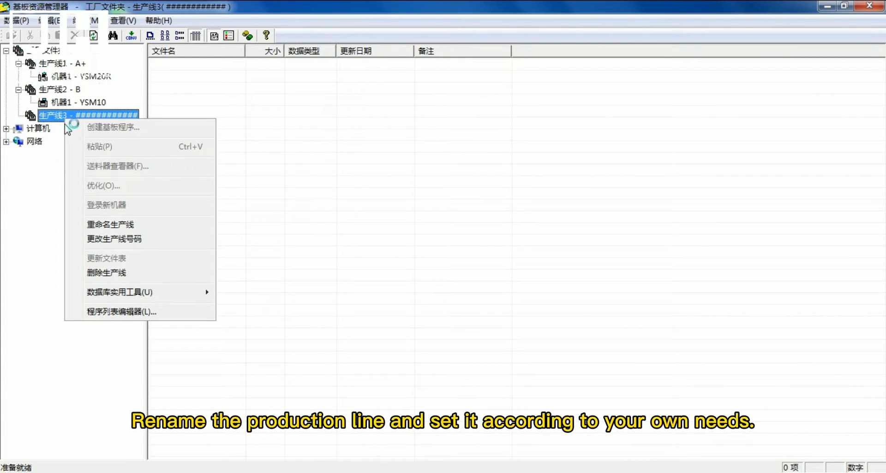
pyautogui.moveTo(110, 224)
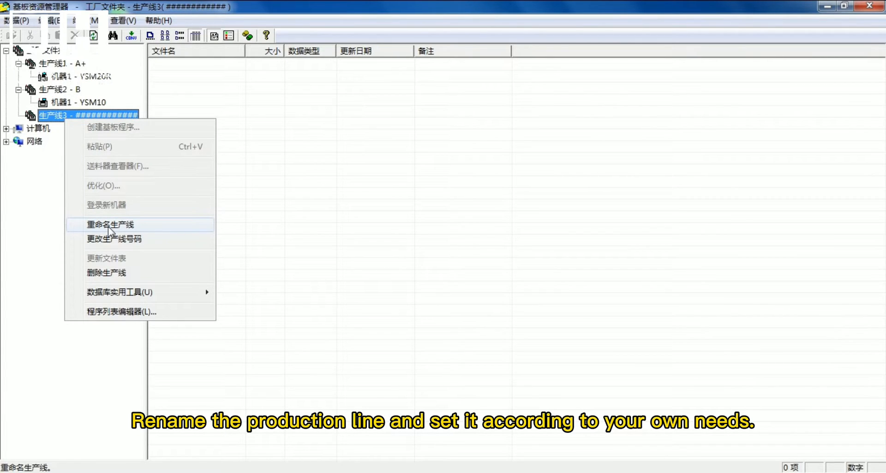
pyautogui.click(111, 224)
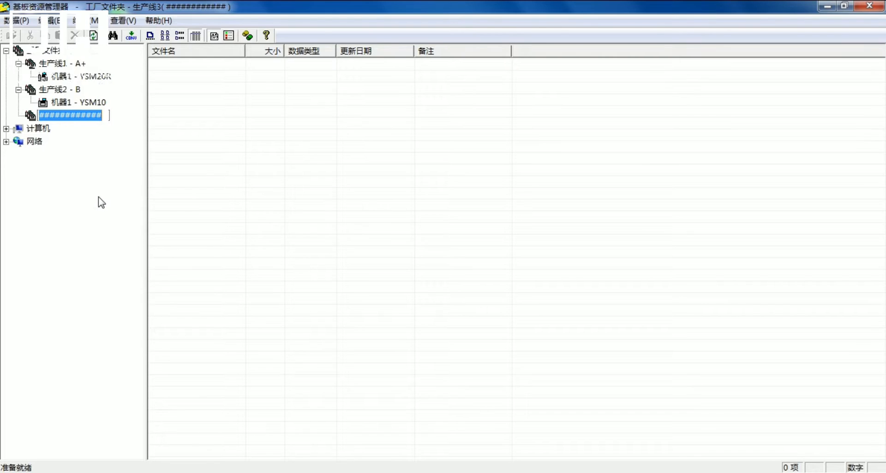
pyautogui.write('c')
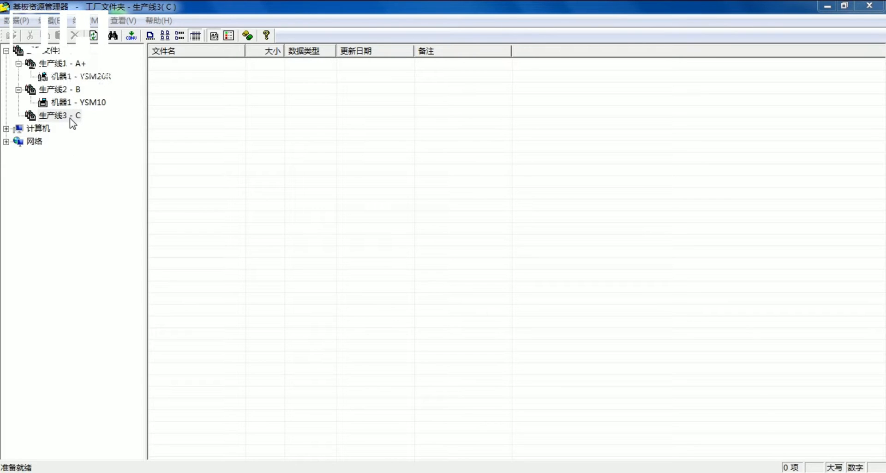
pyautogui.click(54, 115)
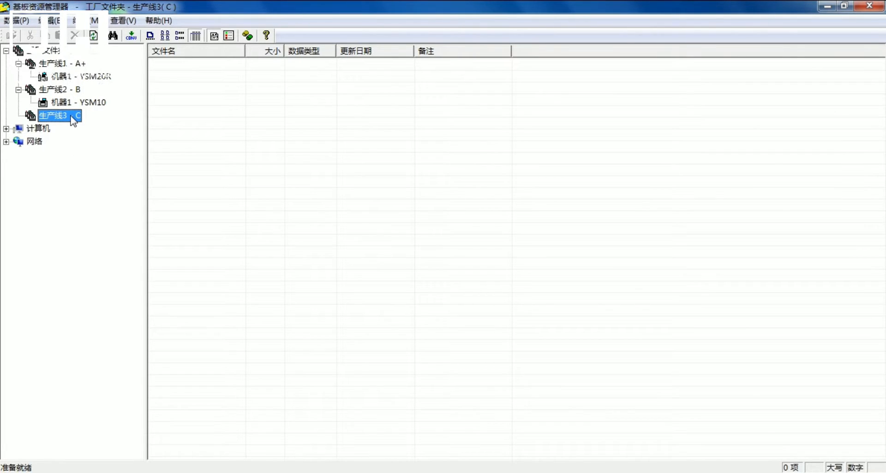
# Register a new machine named 'YSM20RPV' on production line 3 - C
pyautogui.rightClick(53, 116)
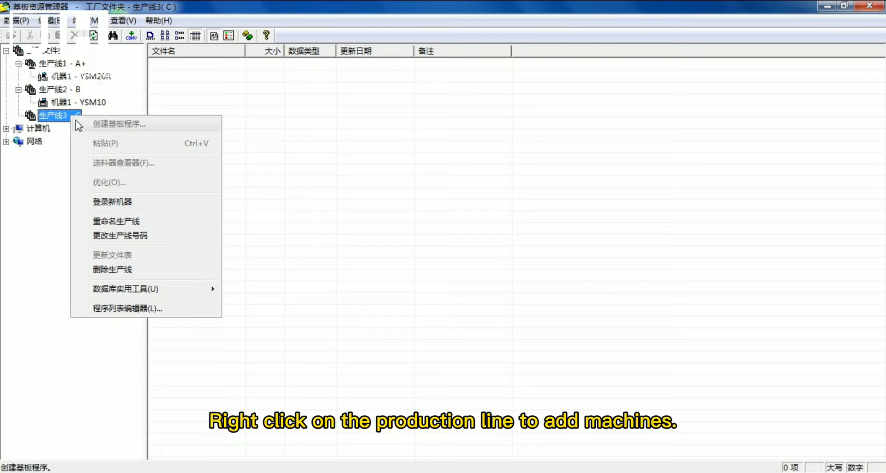
pyautogui.moveTo(113, 201)
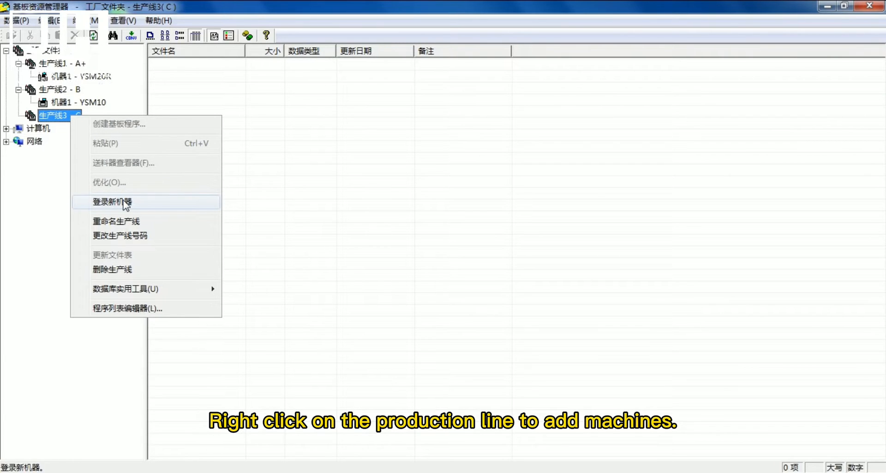
pyautogui.click(111, 202)
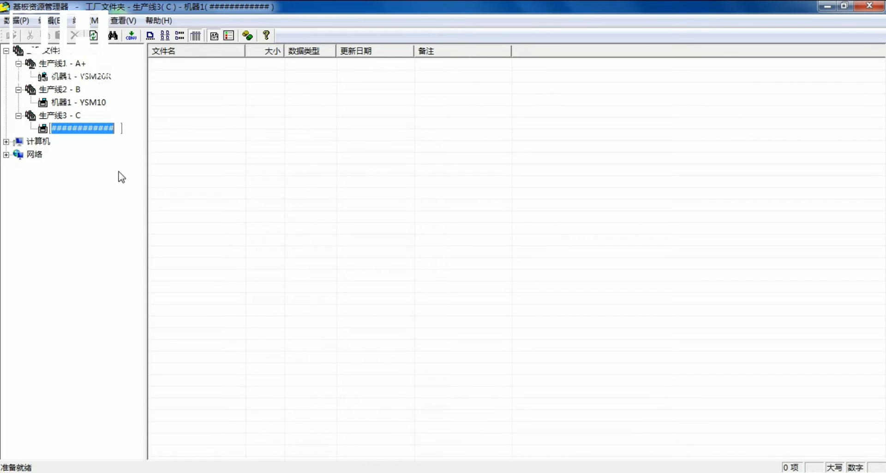
pyautogui.write('YSM')
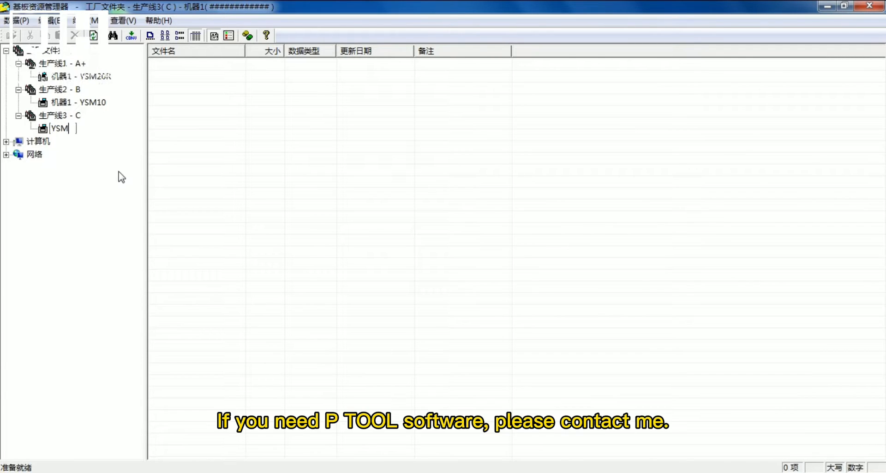
pyautogui.write('20R')
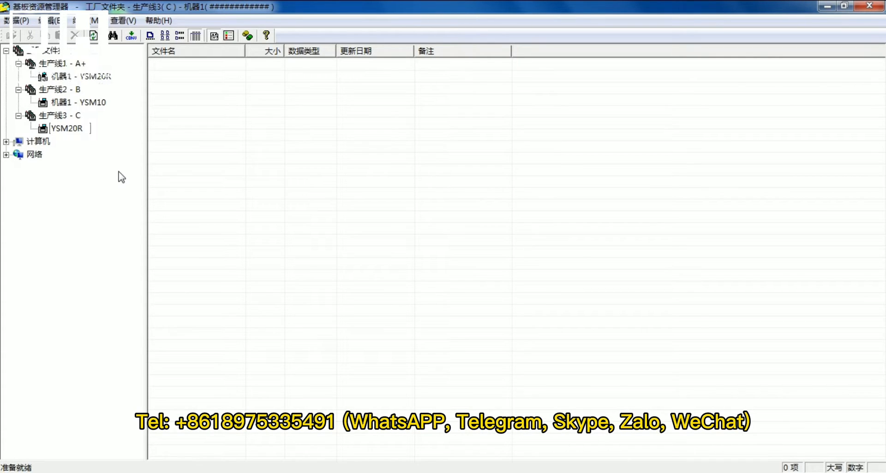
pyautogui.write('PV')
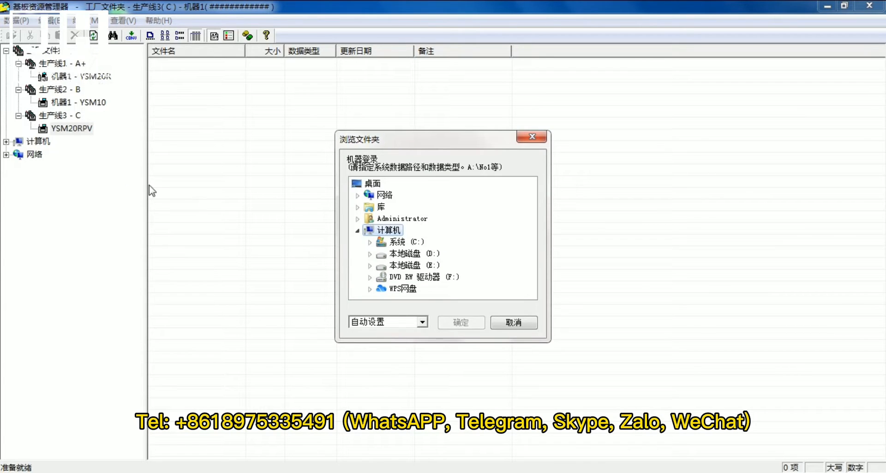
pyautogui.moveTo(195, 211)
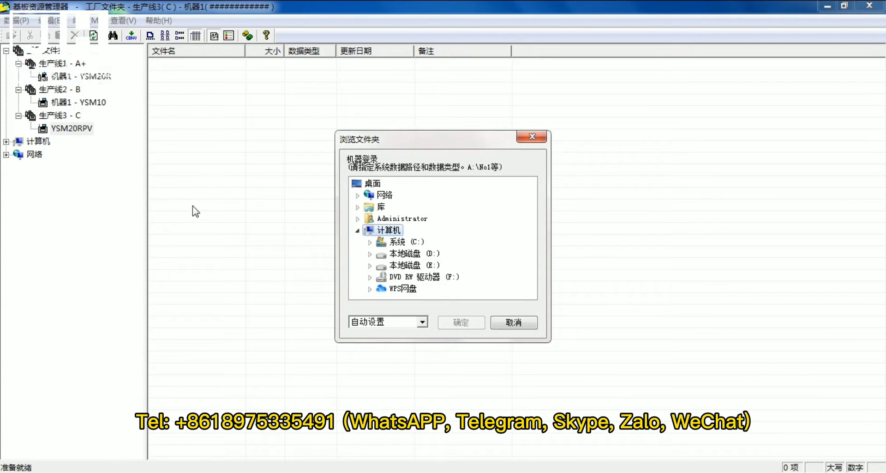
pyautogui.moveTo(459, 270)
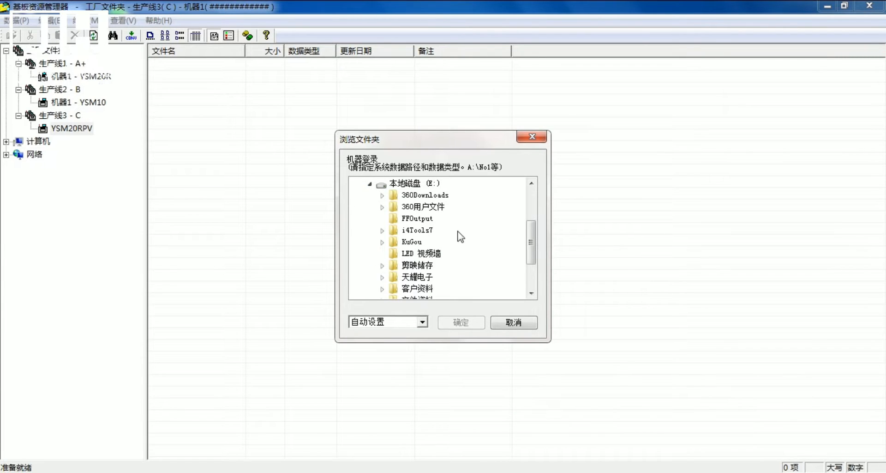
# Browse 雅马哈 > YSM20R backup folders and confirm No1 as the machine's data folder
pyautogui.scroll(-3)
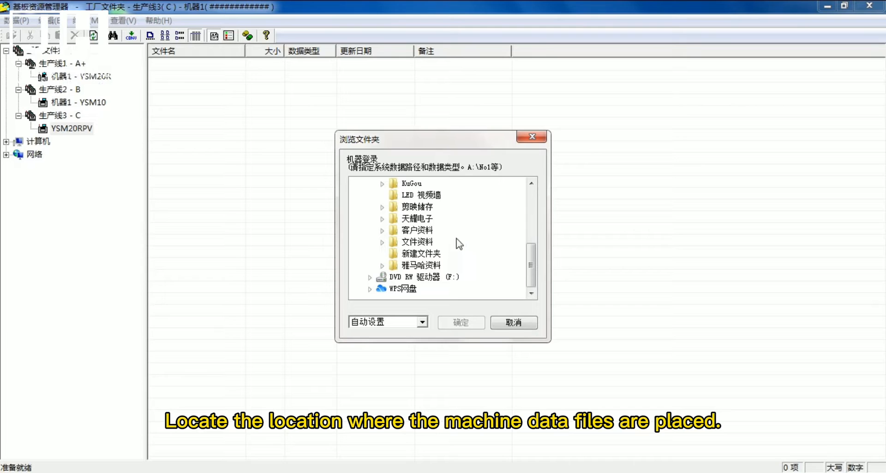
pyautogui.moveTo(400, 272)
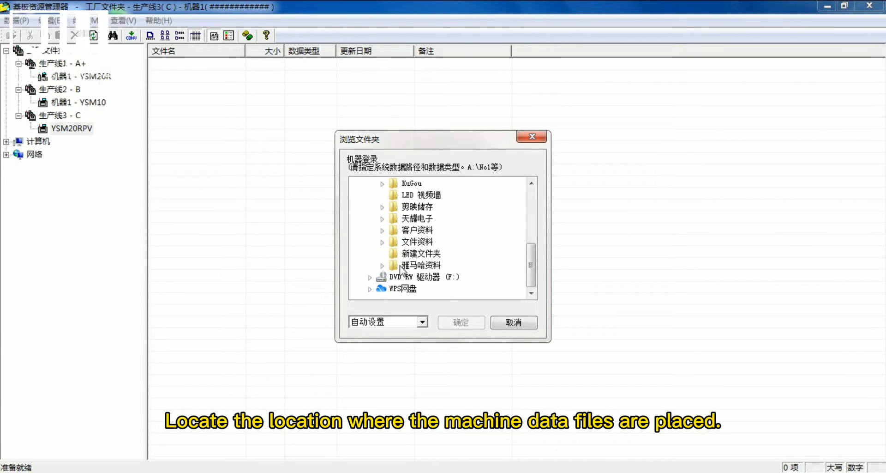
pyautogui.click(383, 265)
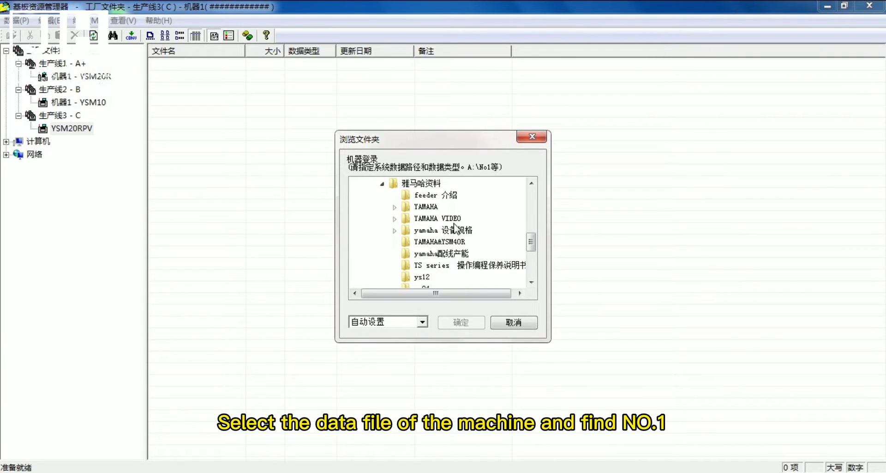
pyautogui.scroll(-3)
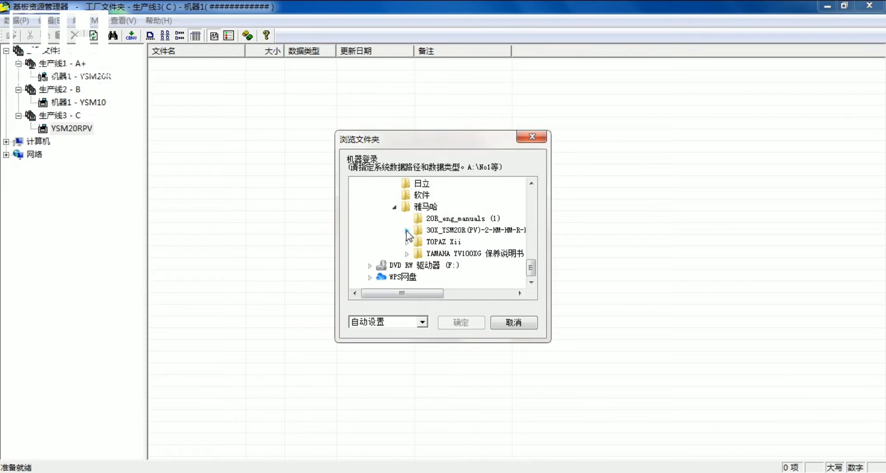
pyautogui.click(406, 229)
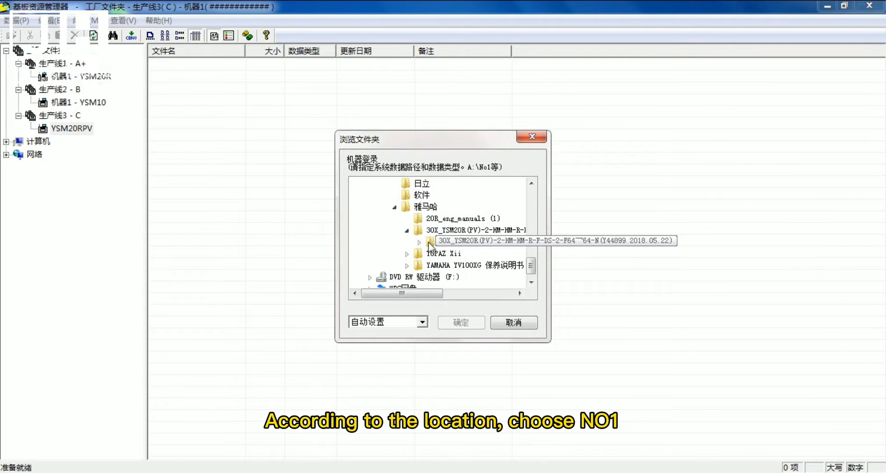
pyautogui.click(419, 242)
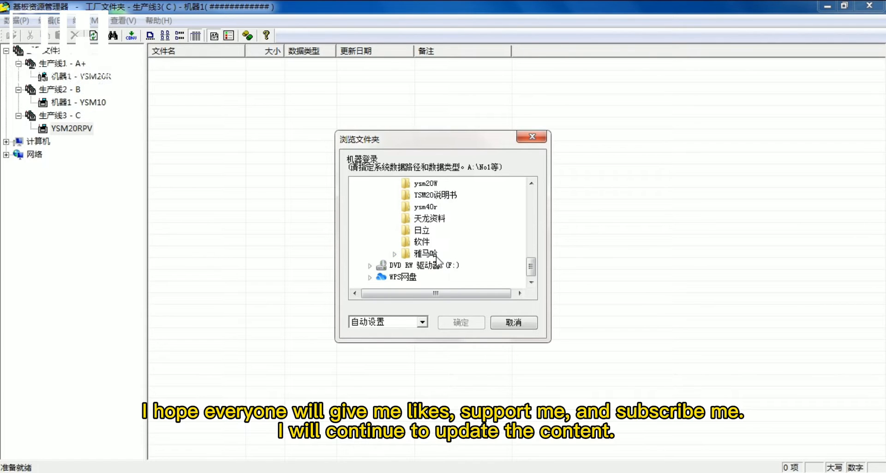
pyautogui.click(395, 253)
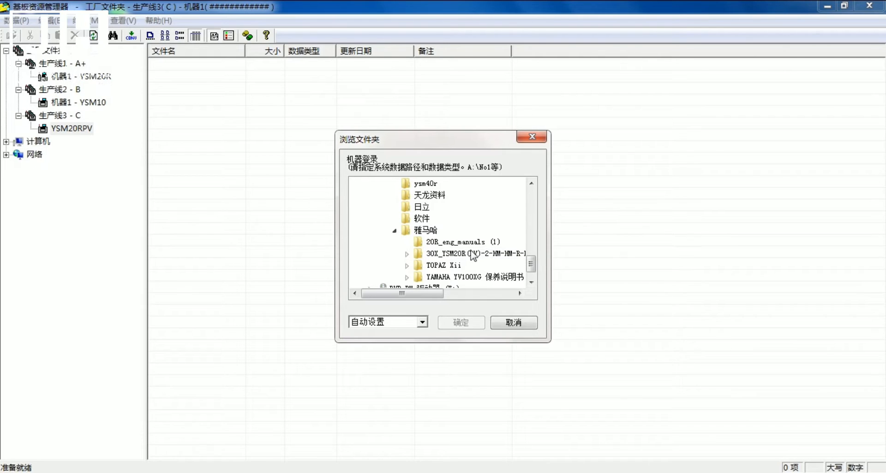
pyautogui.moveTo(475, 253)
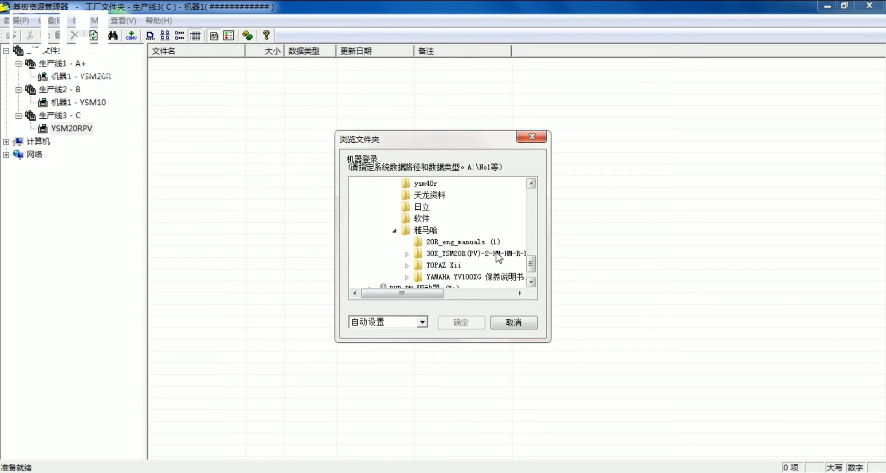
pyautogui.moveTo(407, 259)
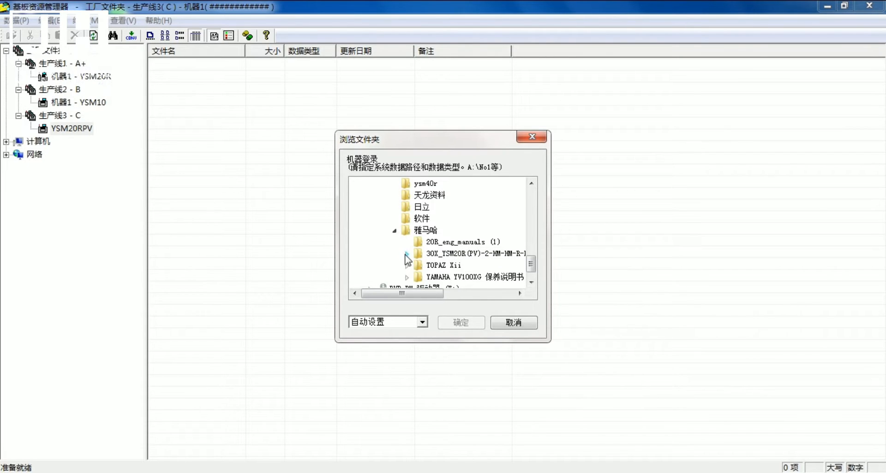
pyautogui.click(406, 253)
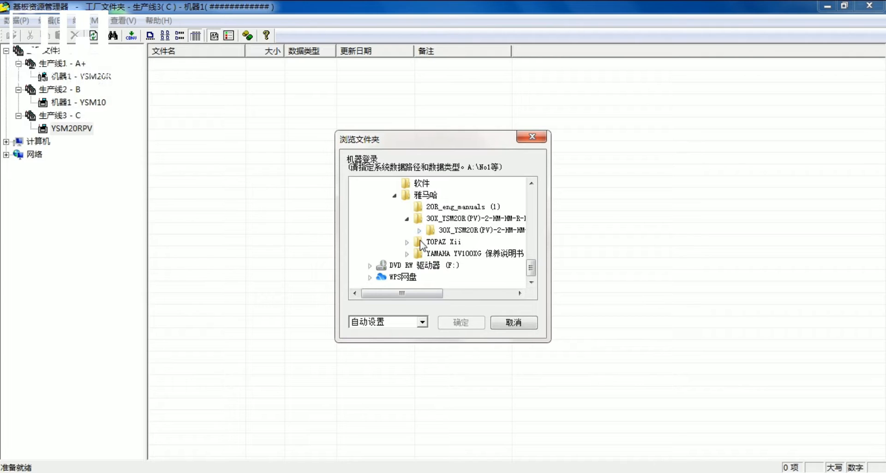
pyautogui.click(419, 231)
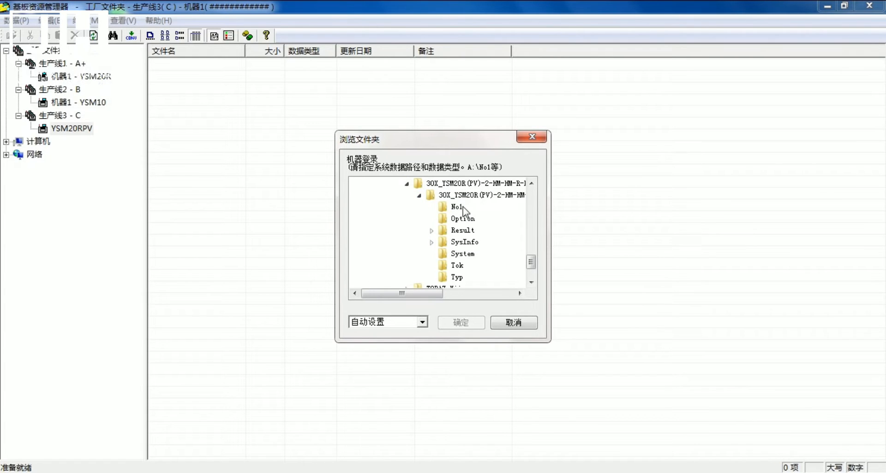
pyautogui.click(456, 206)
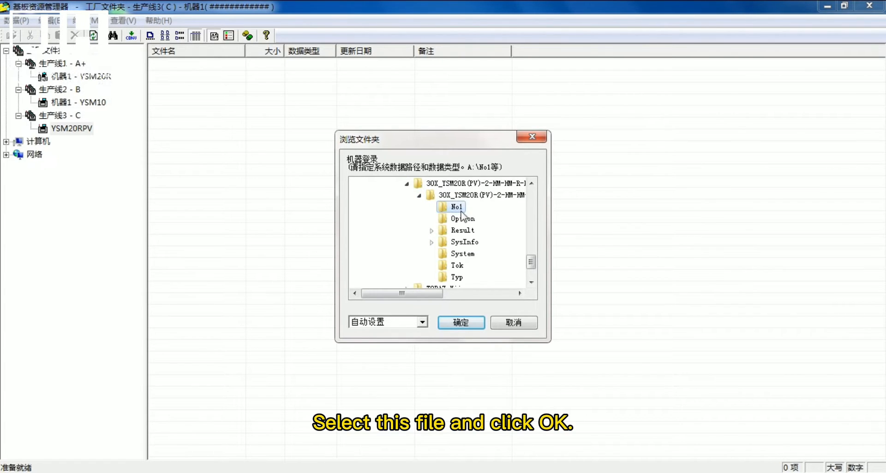
pyautogui.click(460, 322)
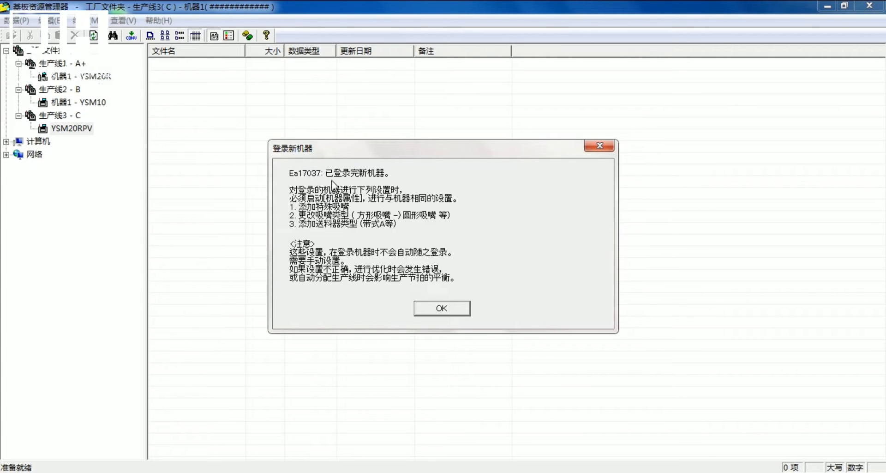
pyautogui.moveTo(352, 234)
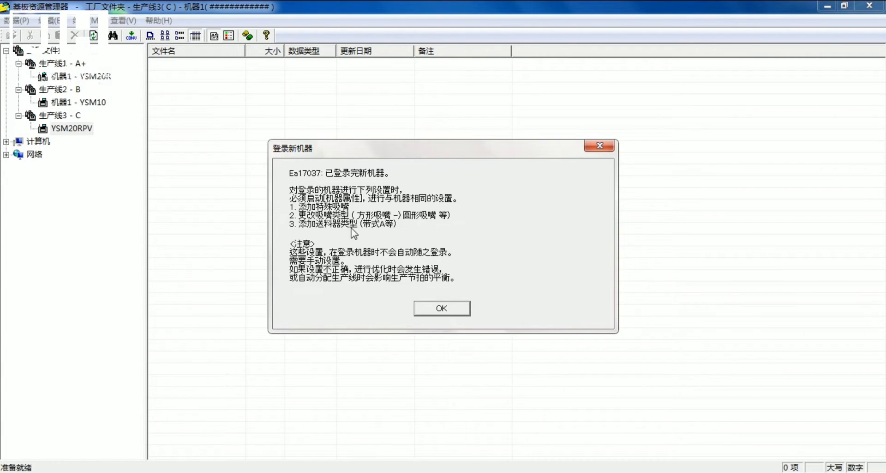
pyautogui.moveTo(361, 291)
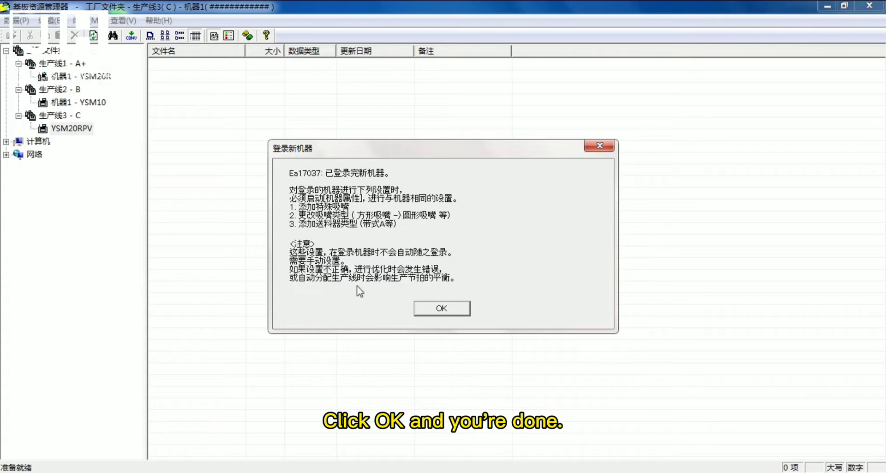
pyautogui.moveTo(341, 259)
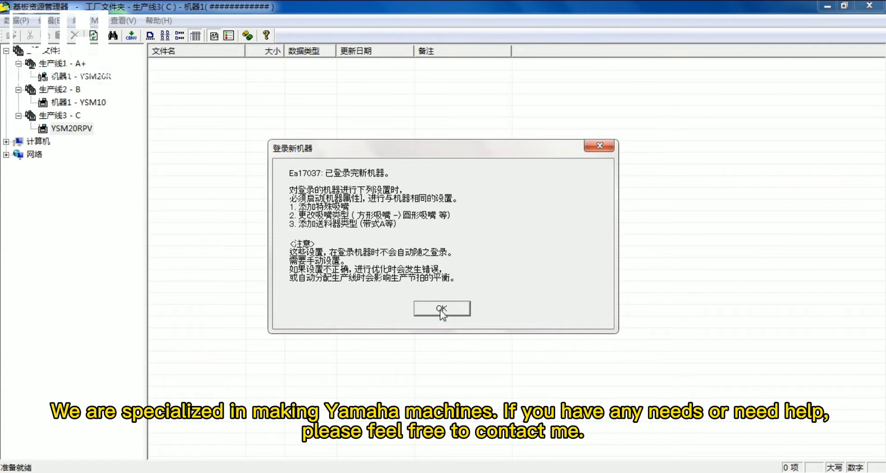
# Dismiss the registration-complete notice for 机器1 - YSM20RPV
pyautogui.click(441, 309)
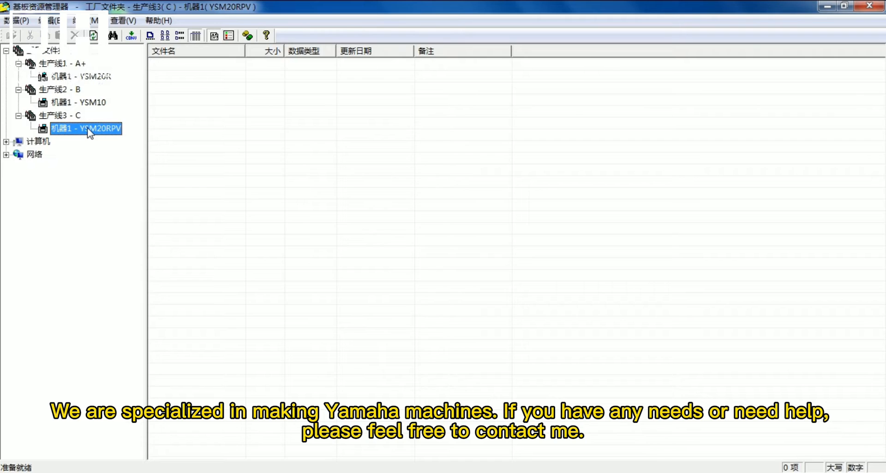
# Open 机器1 - YSM20RPV in the board editor; review mounting, fiducial, board and component pages
pyautogui.rightClick(86, 128)
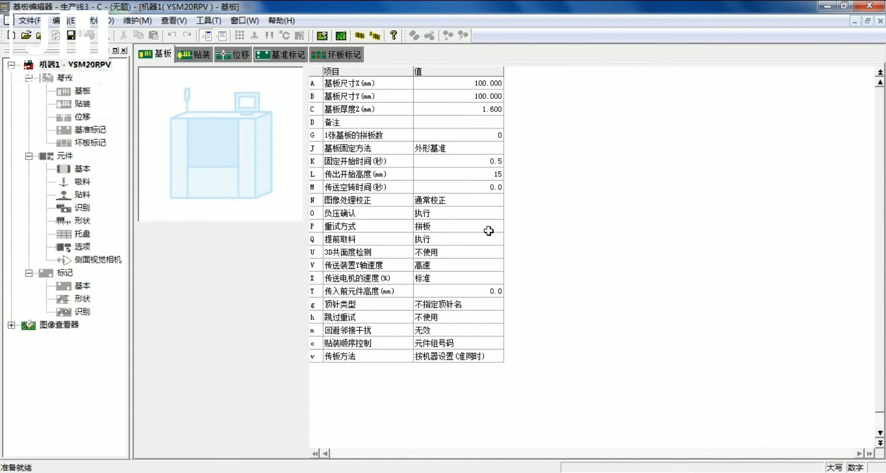
pyautogui.moveTo(722, 42)
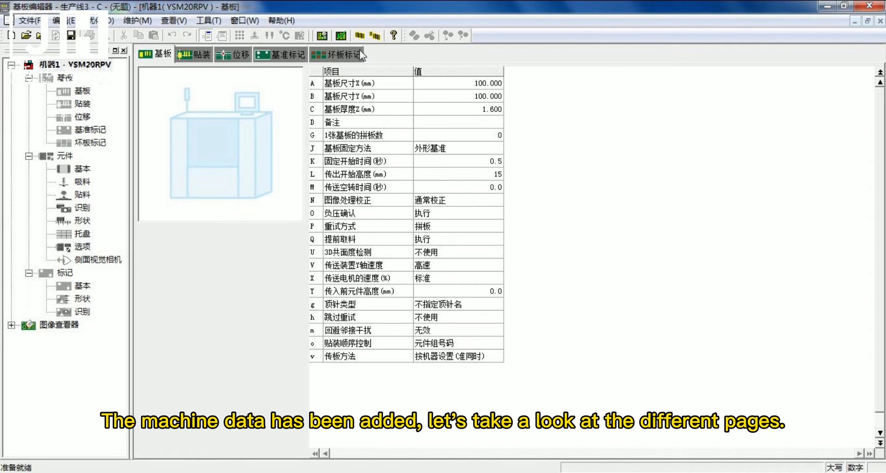
pyautogui.click(199, 55)
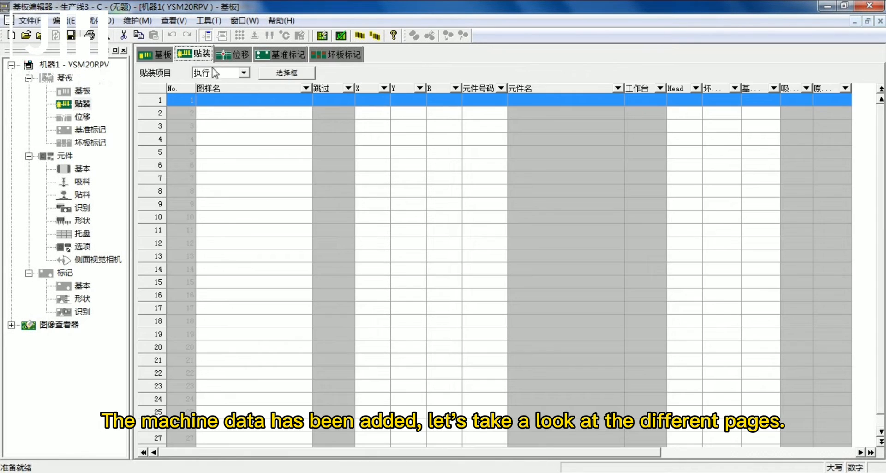
pyautogui.click(285, 55)
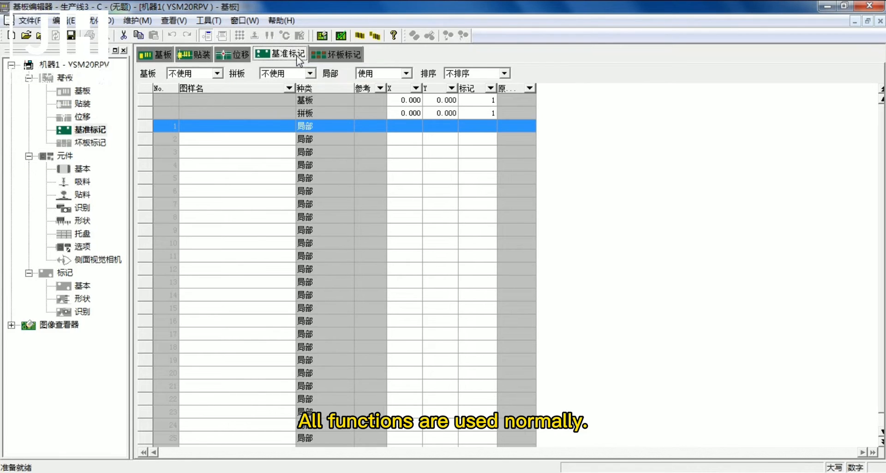
pyautogui.click(160, 54)
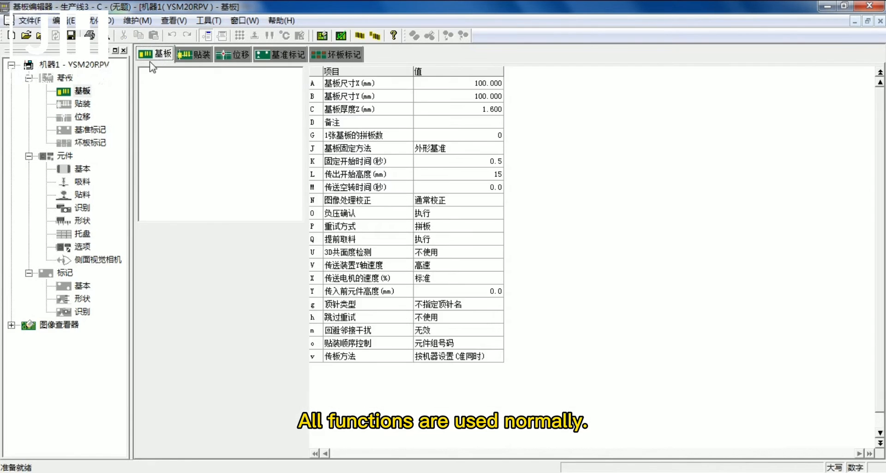
pyautogui.click(83, 168)
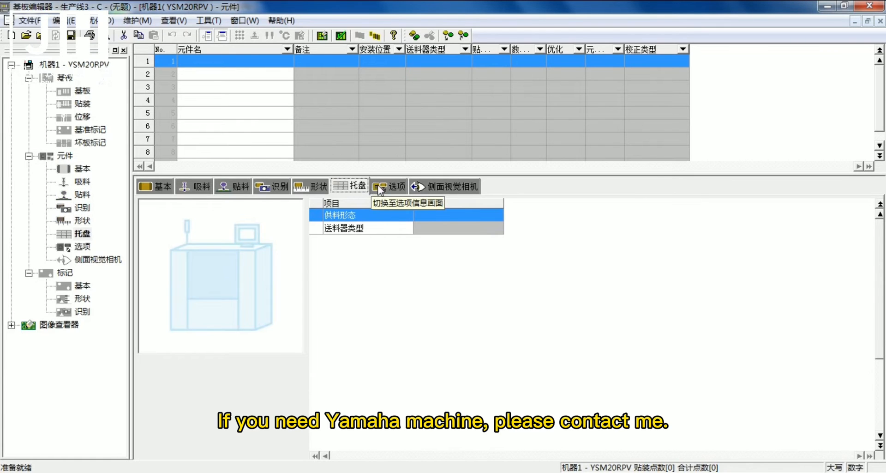
# Show the board image in 图像查看器, list its boards, and start board optimization
pyautogui.click(159, 186)
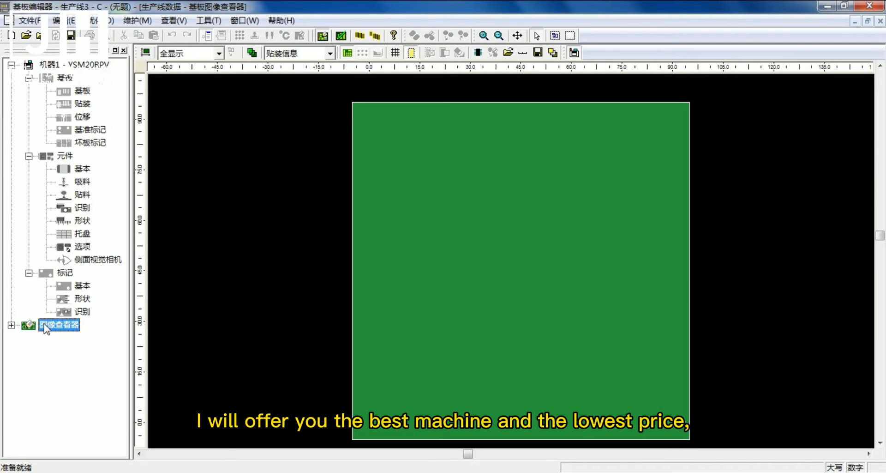
pyautogui.click(11, 324)
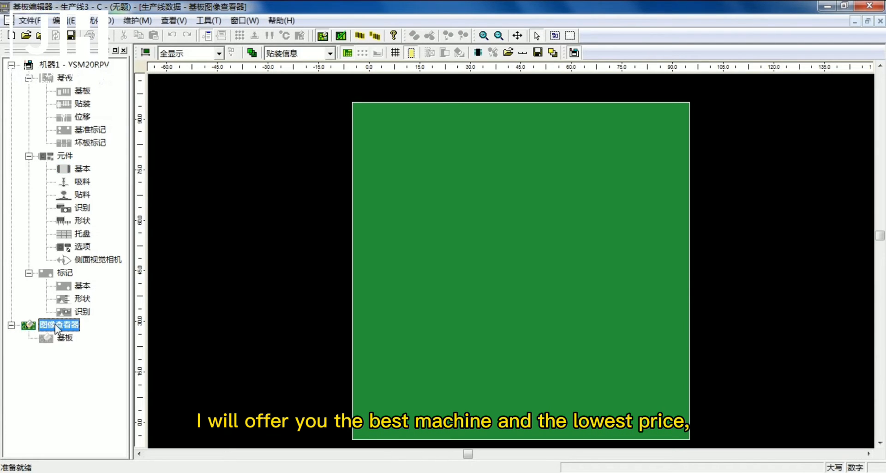
pyautogui.rightClick(82, 103)
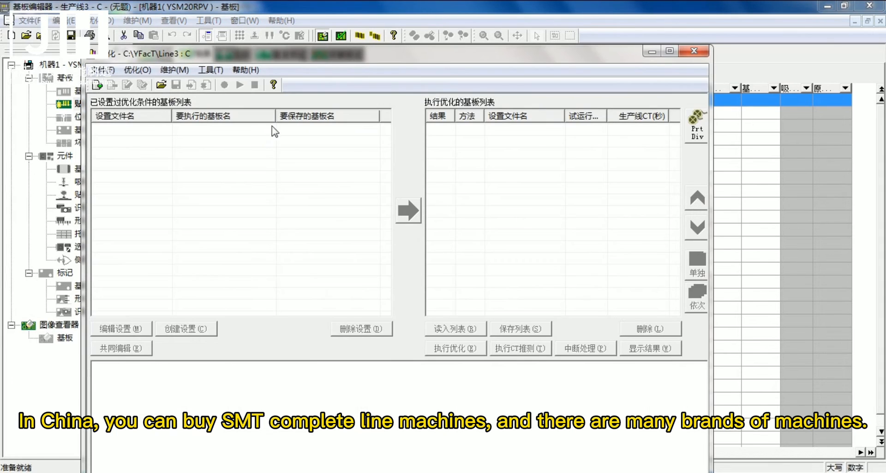
# Close the board optimization window without changes
pyautogui.click(137, 70)
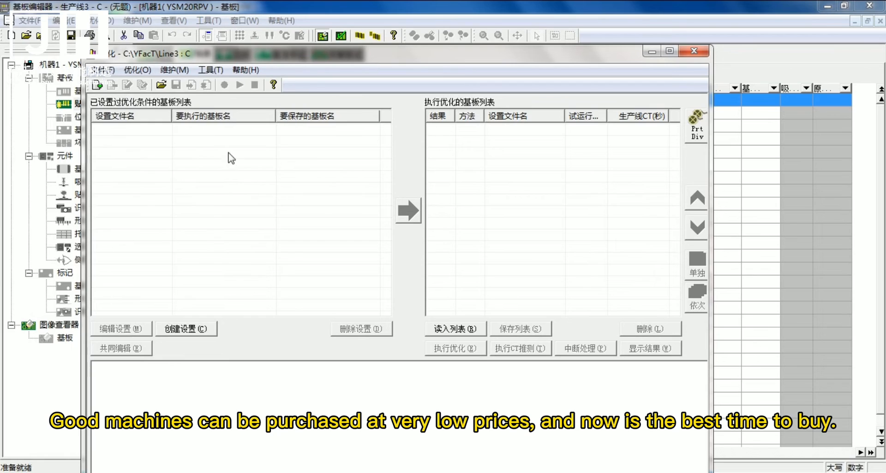
pyautogui.moveTo(570, 344)
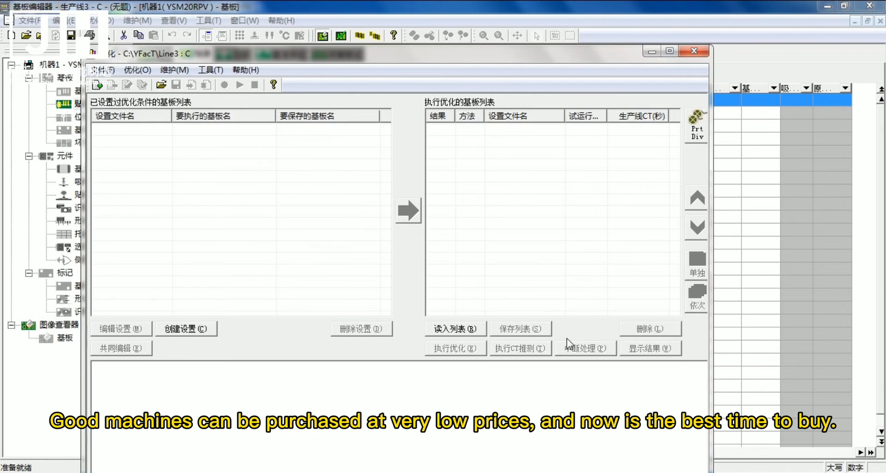
pyautogui.moveTo(694, 51)
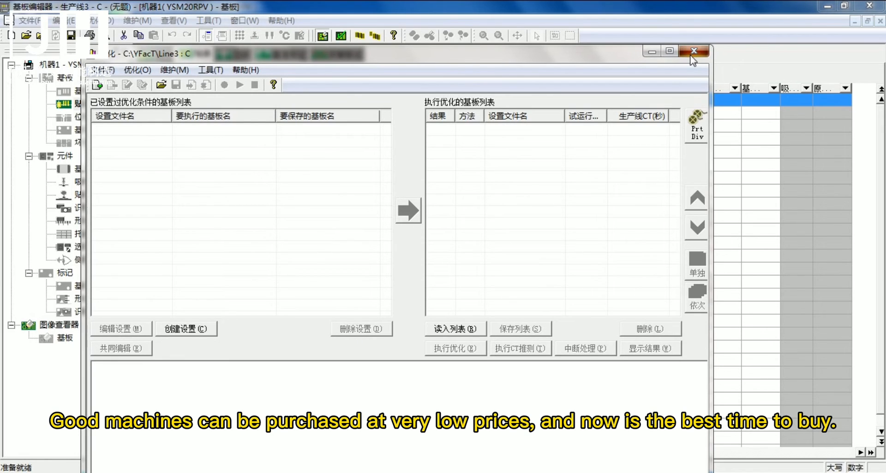
pyautogui.click(694, 50)
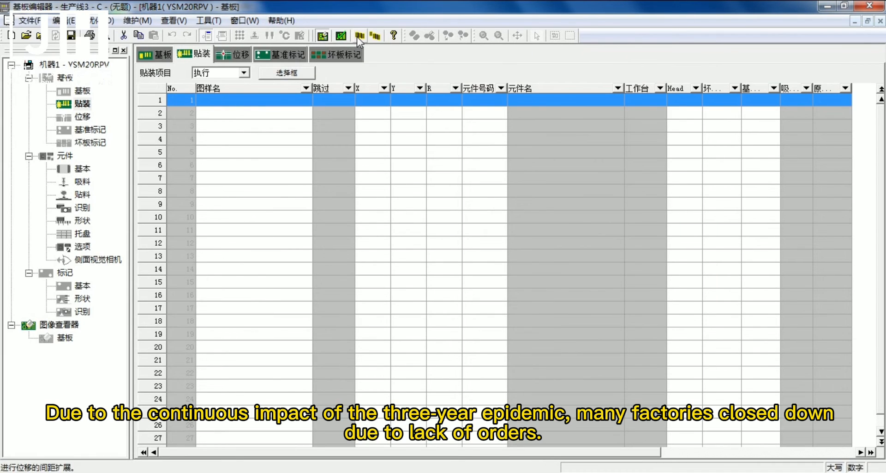
# Check the panel pitch expansion settings unchanged, then return to the 100 × 100 mm board page
pyautogui.click(359, 35)
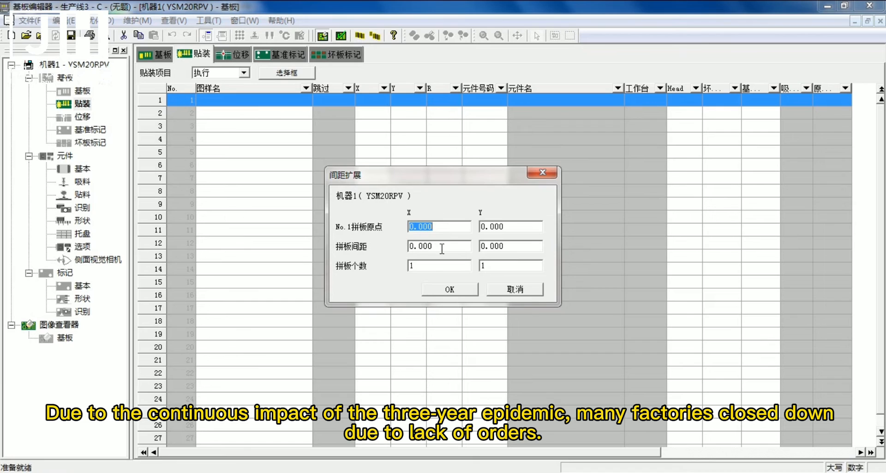
pyautogui.click(449, 289)
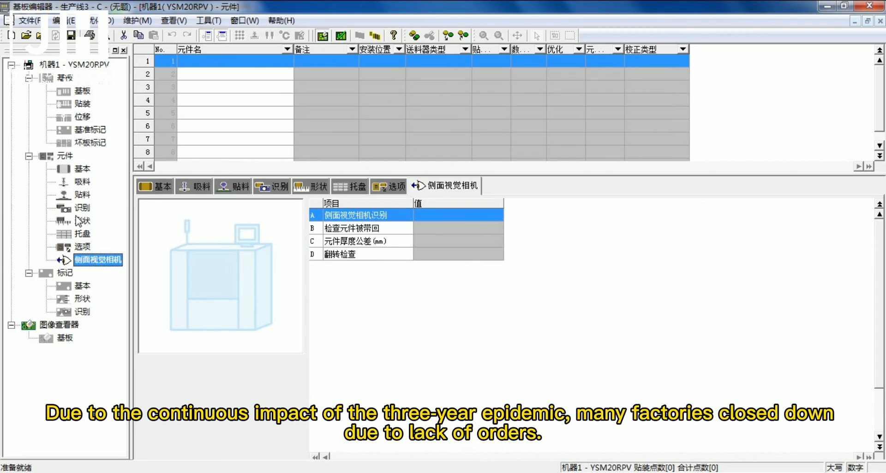
pyautogui.click(89, 129)
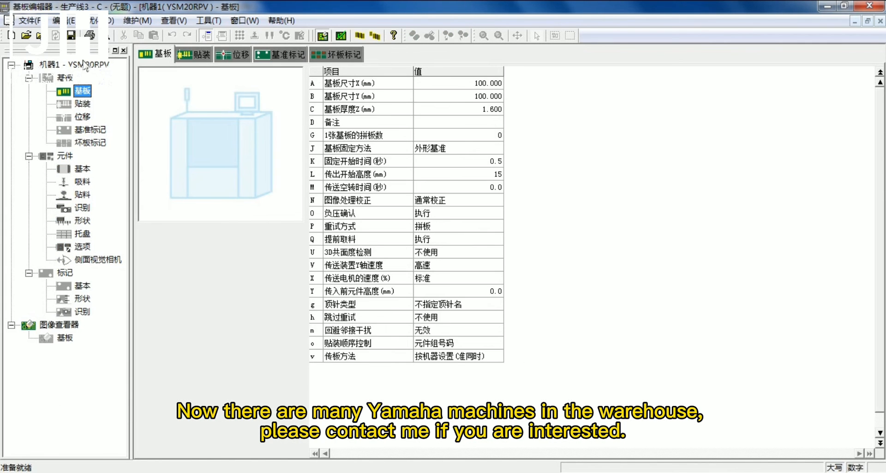
# Bring up the actions menu for 机器1 - YSM20RPV to reach its properties
pyautogui.rightClick(51, 64)
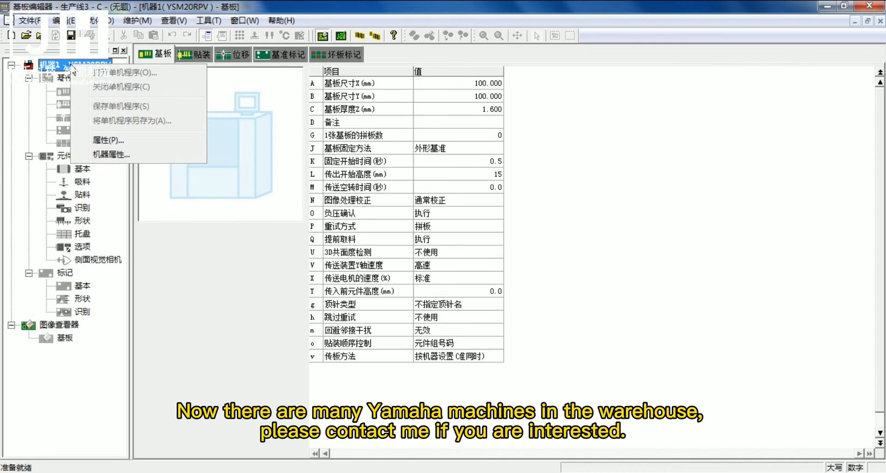
pyautogui.moveTo(113, 155)
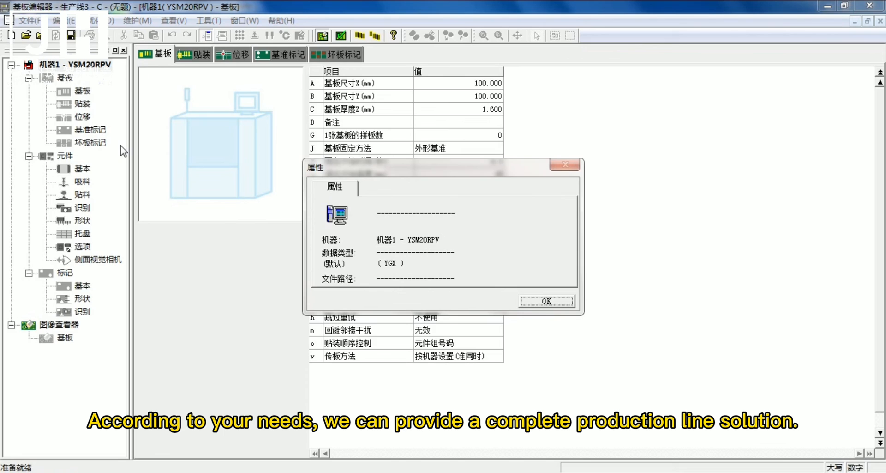
pyautogui.moveTo(546, 301)
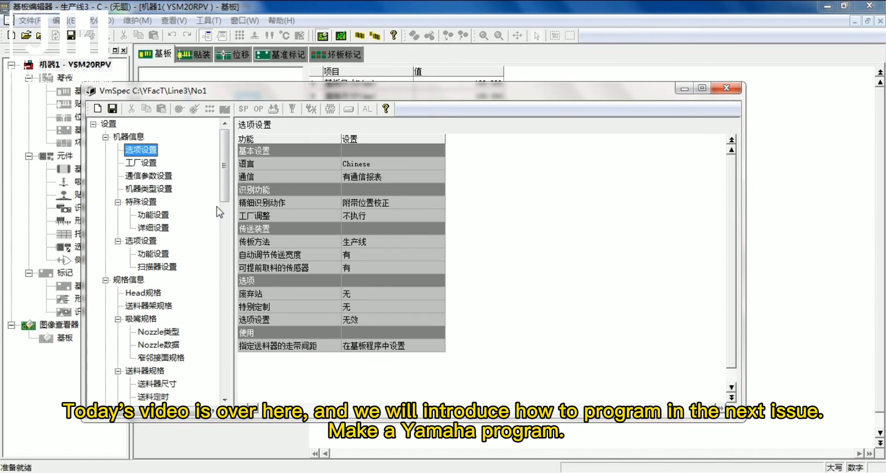
pyautogui.scroll(-3)
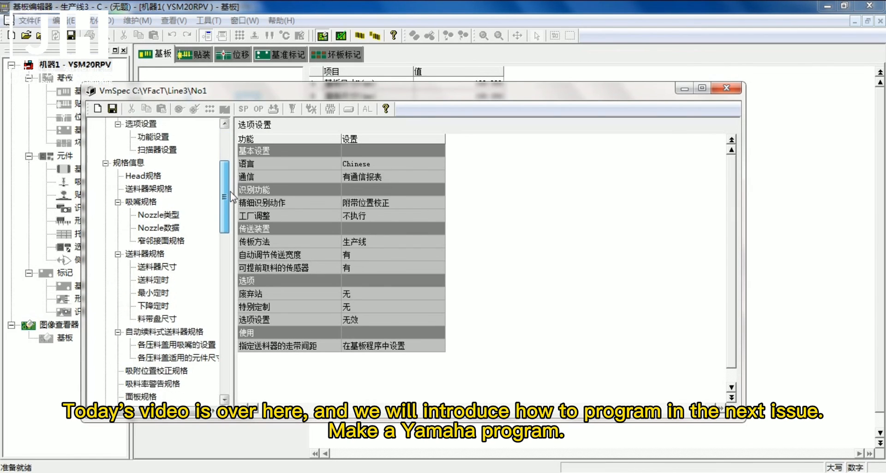
pyautogui.scroll(-3)
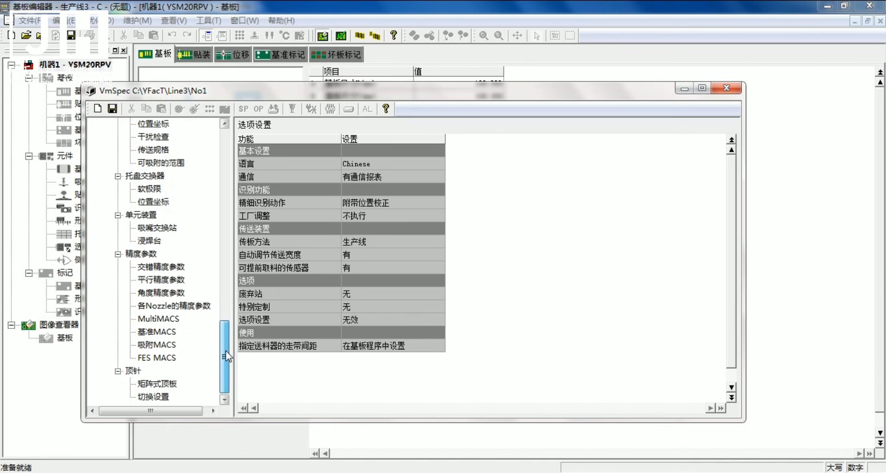
pyautogui.scroll(3)
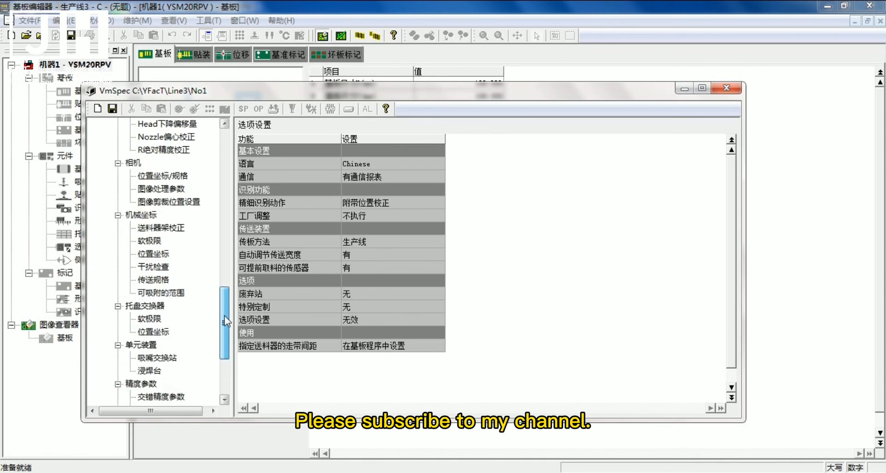